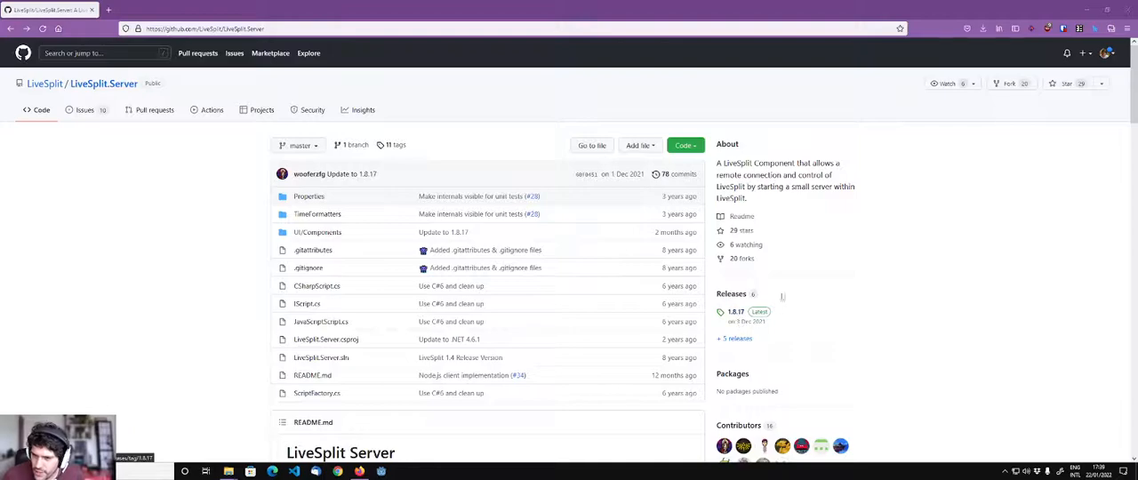
- Download LiveSplit.Server.zip from the 1.8.17 release and open it in 7-Zip
left_click(735, 311)
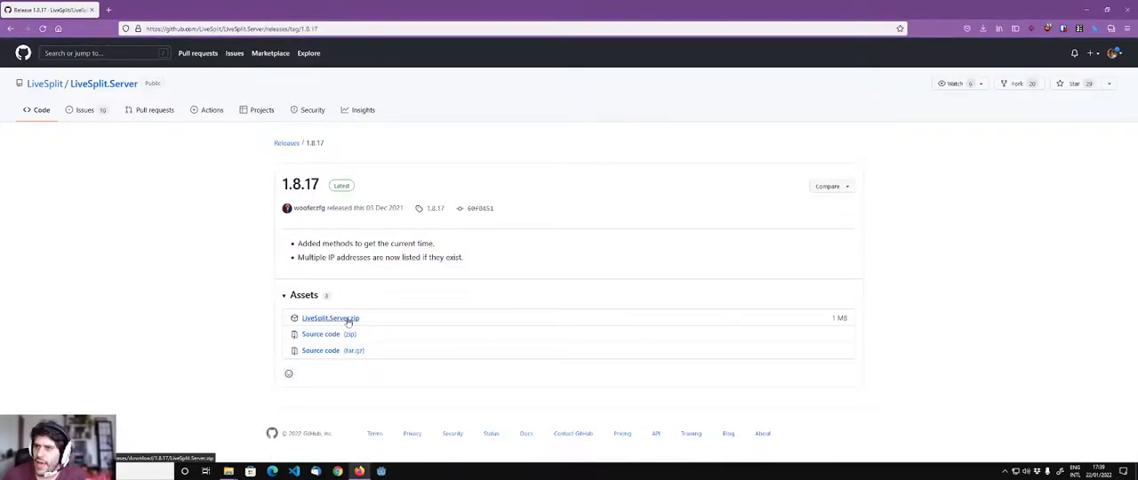
left_click(330, 317)
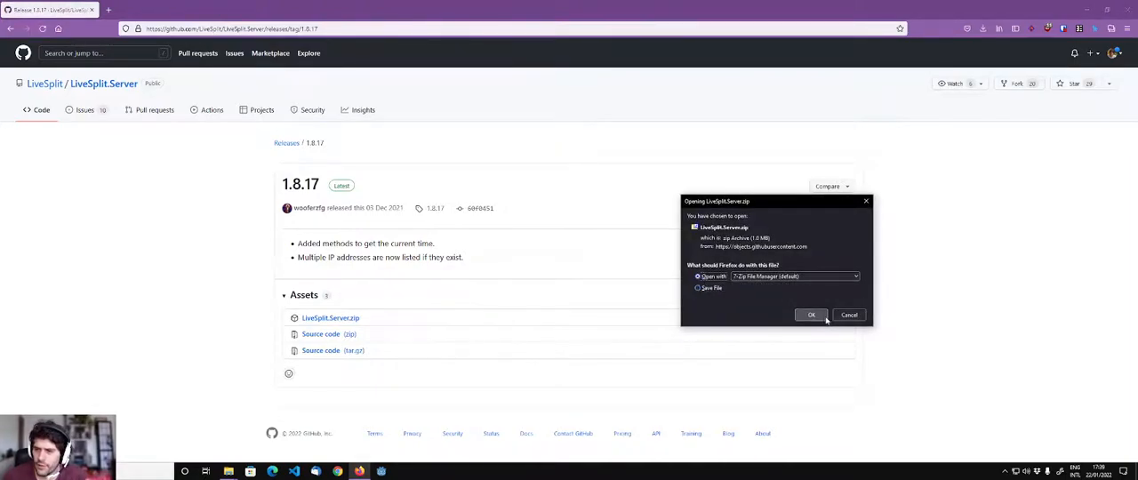
left_click(811, 314)
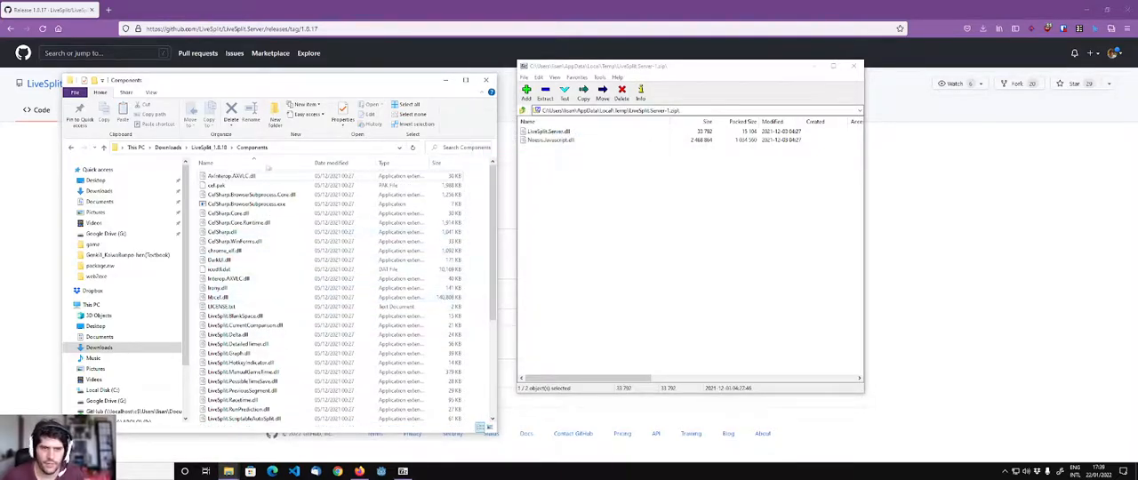
- Launch LiveSplit.exe from the LiveSplit 1.8.18 folder in Downloads
scroll("down", 3)
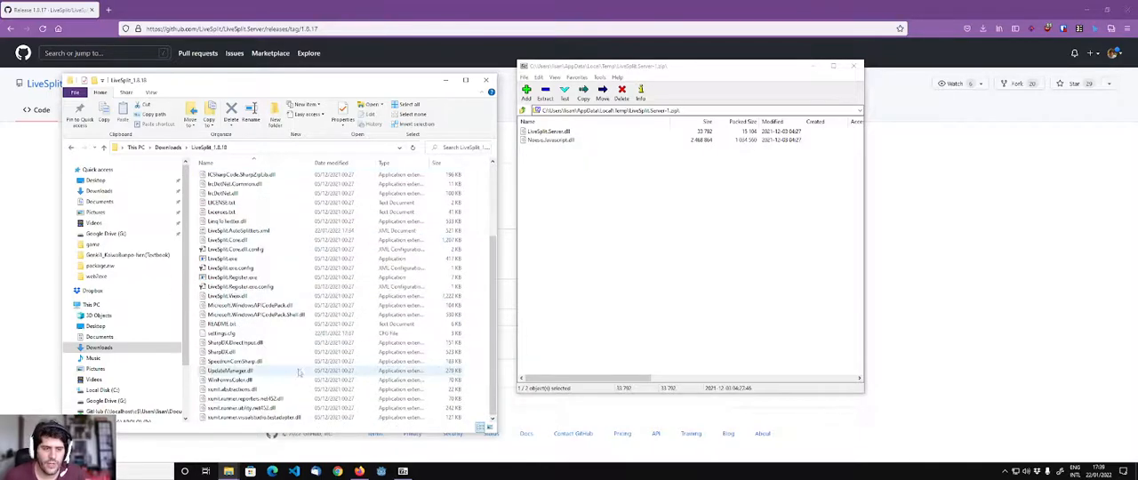
left_click(231, 258)
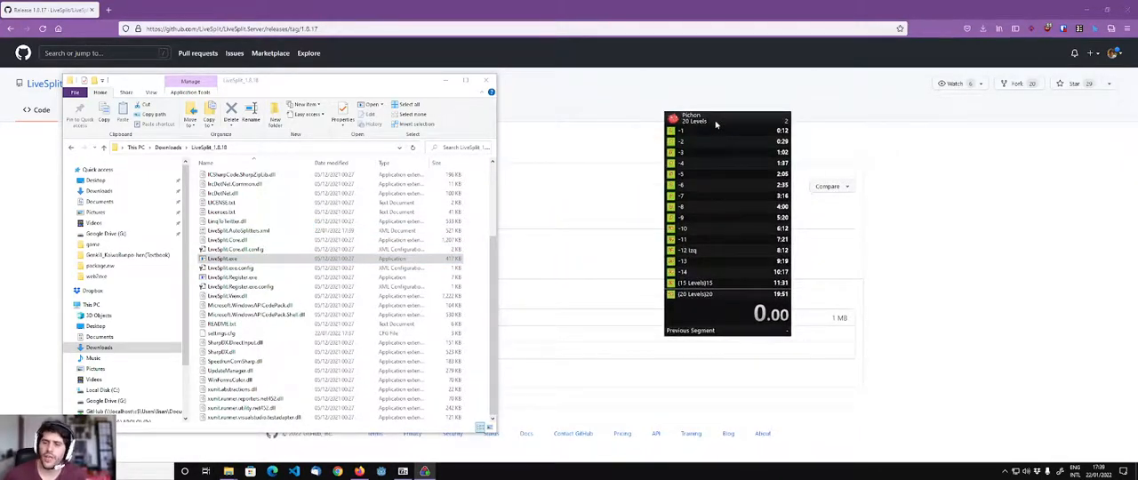
mouse_move(747, 166)
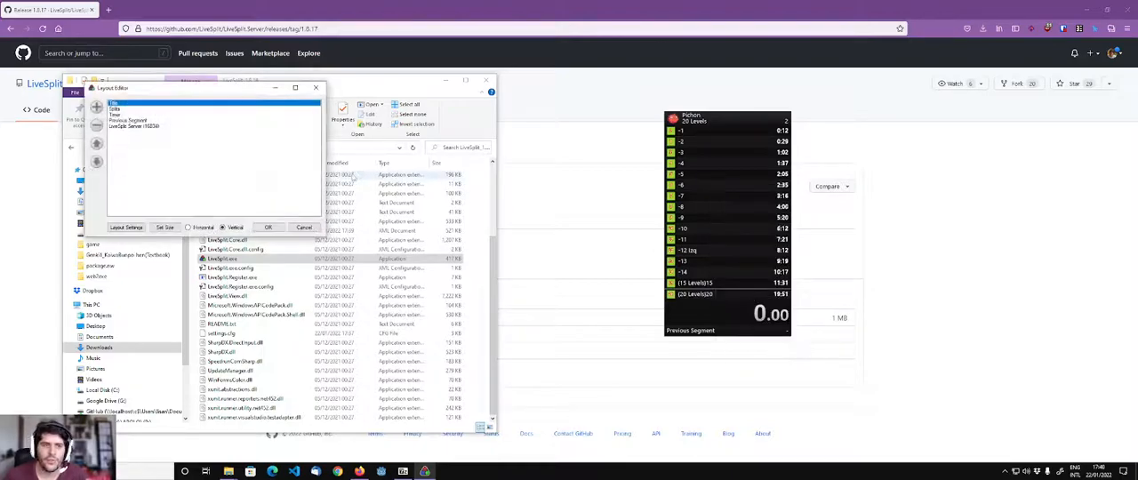
- Add Control > LiveSplit Server to the layout in the Layout Editor
left_click(134, 120)
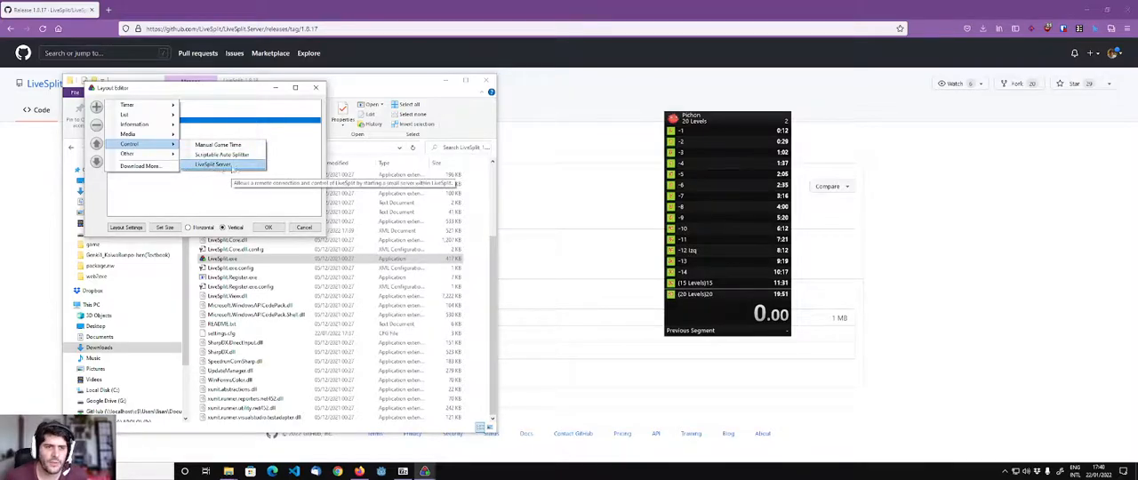
left_click(214, 165)
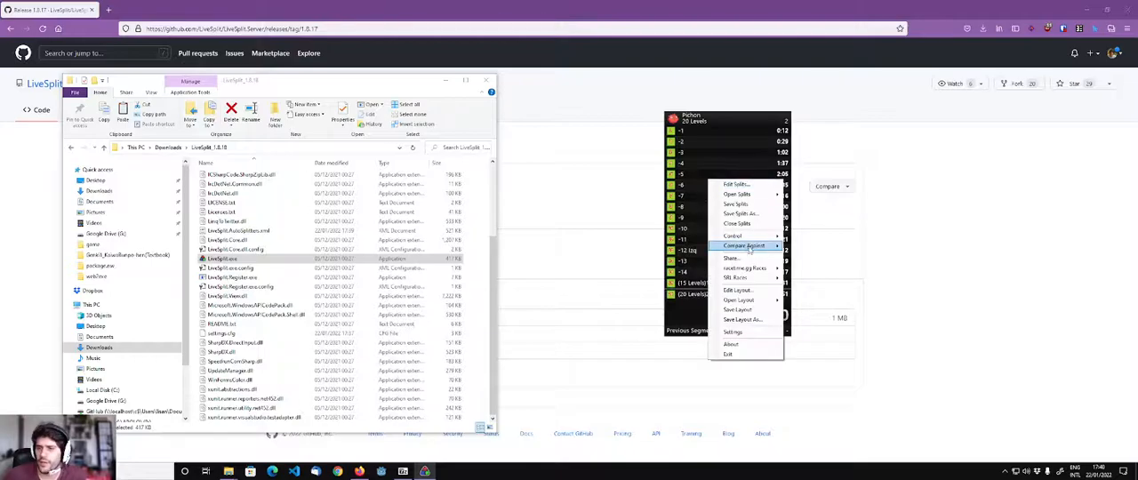
mouse_move(733, 236)
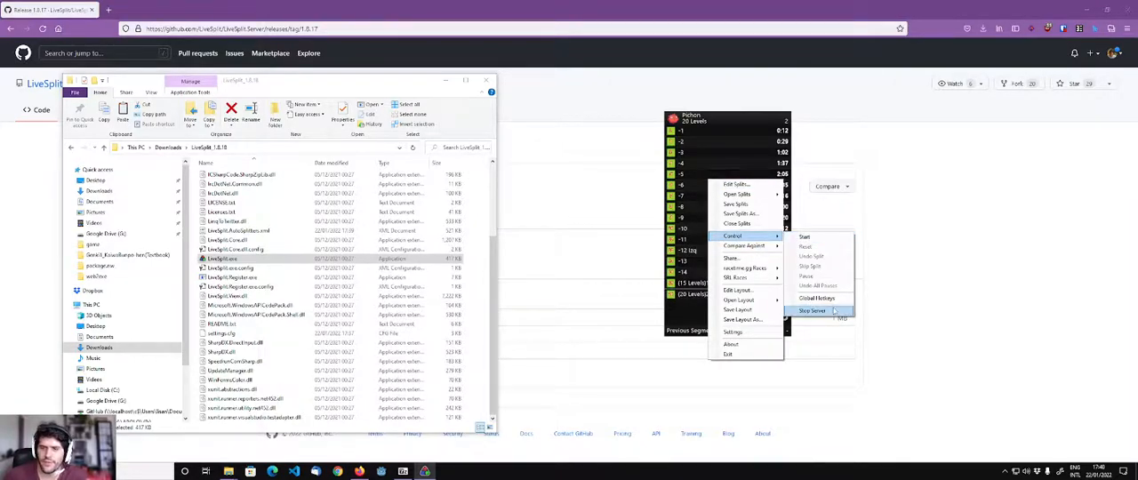
- Start the LiveSplit server from the timer's Control menu
left_click(811, 312)
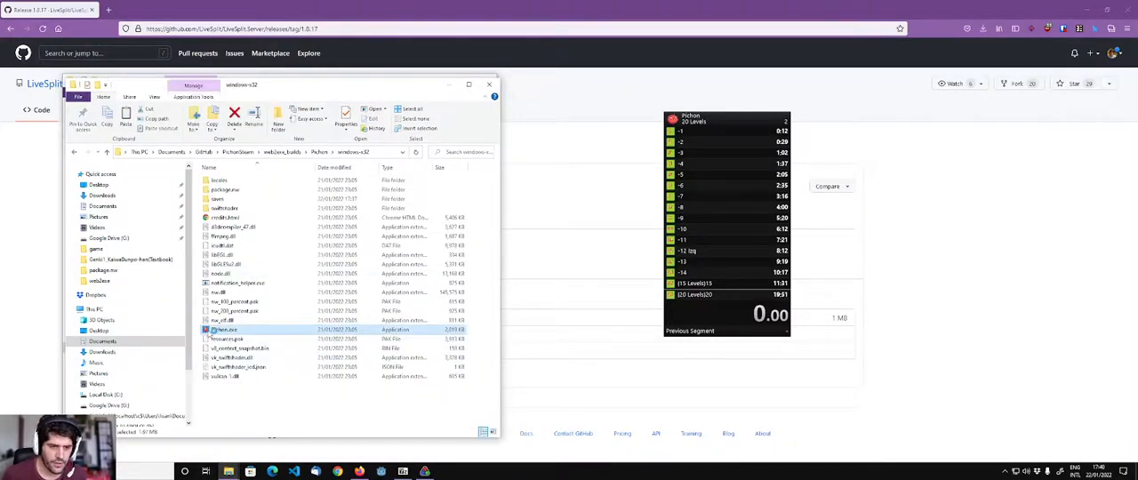
- Run Pichon.exe from the windows-x32 folder and start level 1
double_click(225, 329)
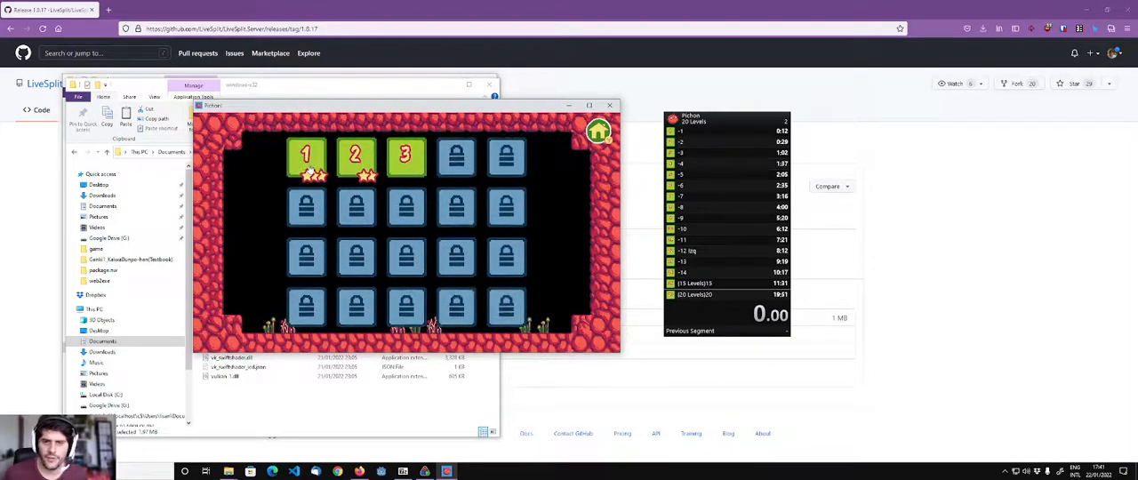
left_click(308, 156)
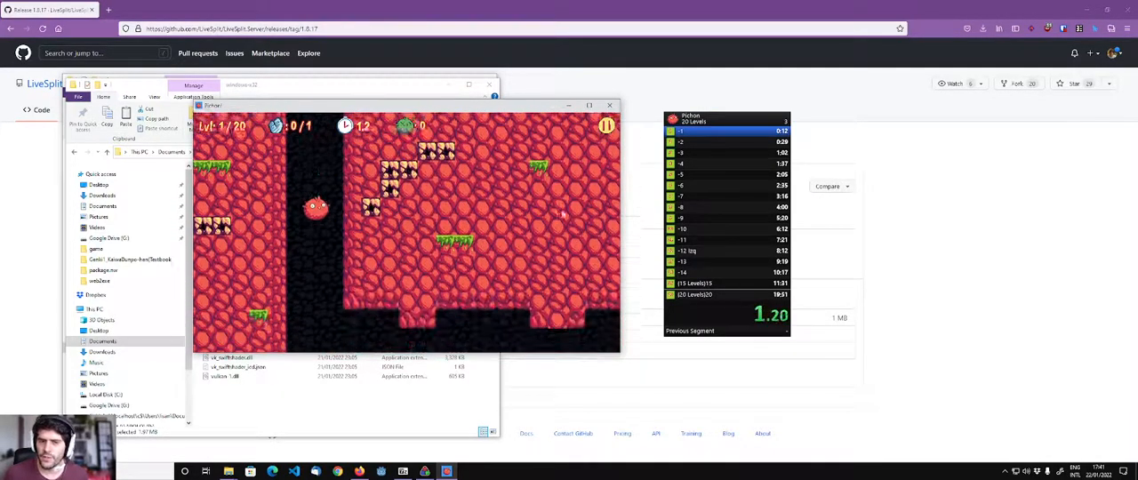